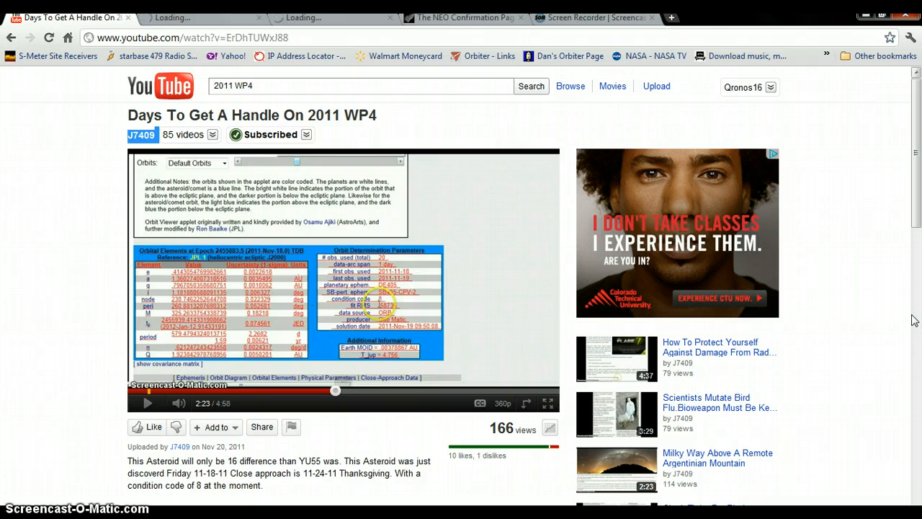
- Select the asteroid name "2011 WP4" in the video's title
double_click(340, 115)
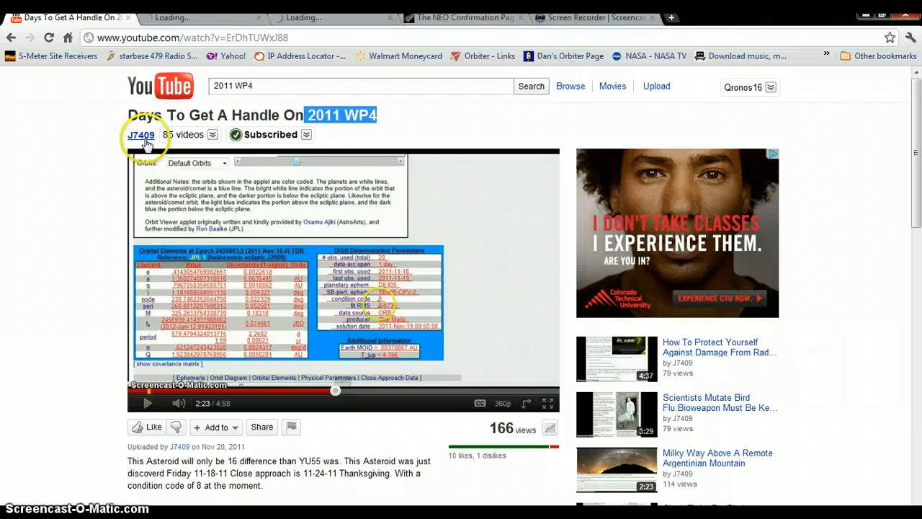
mouse_move(147, 144)
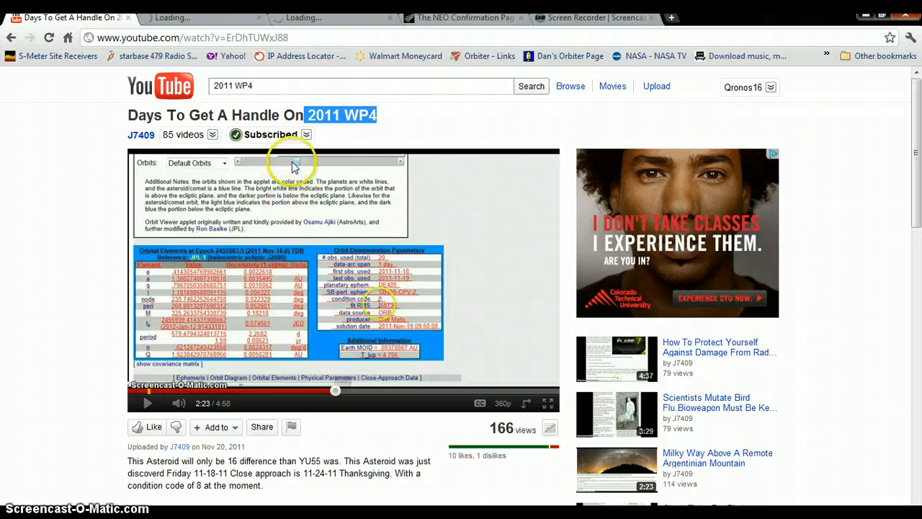
mouse_move(376, 274)
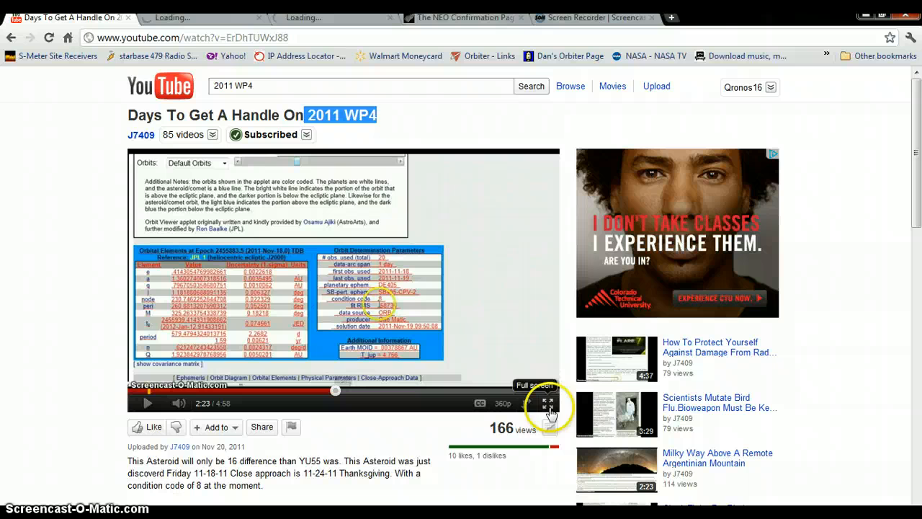
mouse_move(386, 260)
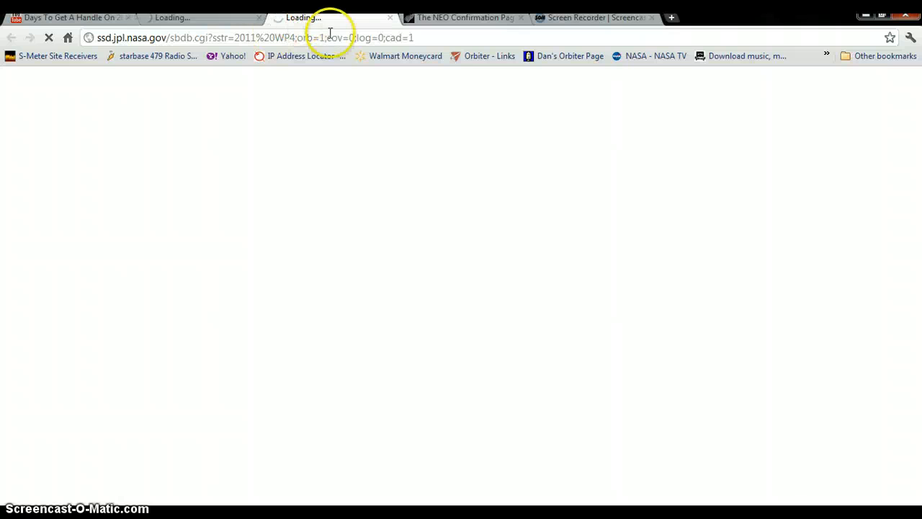
- Switch to the ssd.jpl.nasa.gov tab for 2011 WP4, still blank and loading
left_click(65, 17)
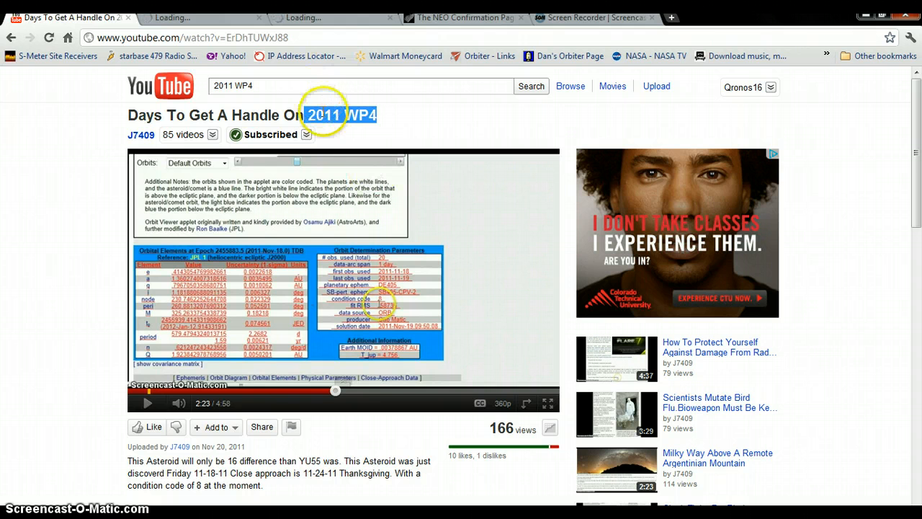
mouse_move(325, 122)
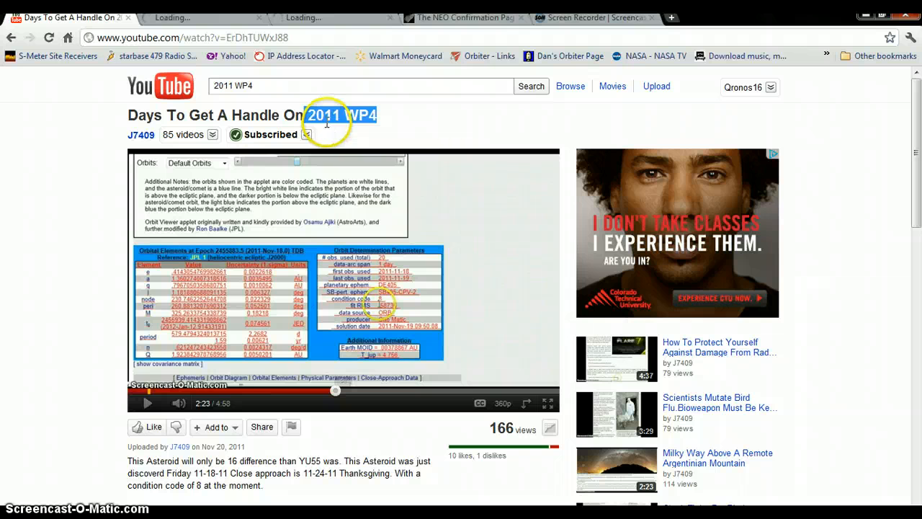
mouse_move(129, 136)
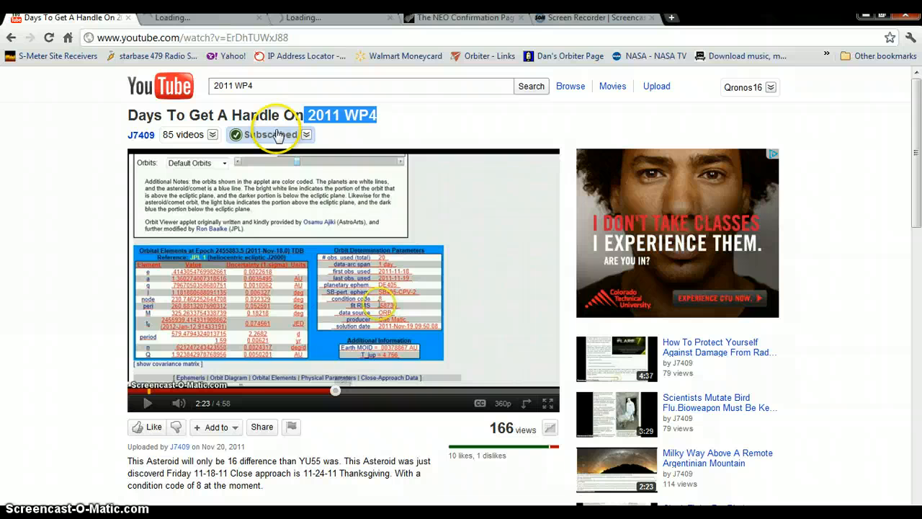
mouse_move(465, 85)
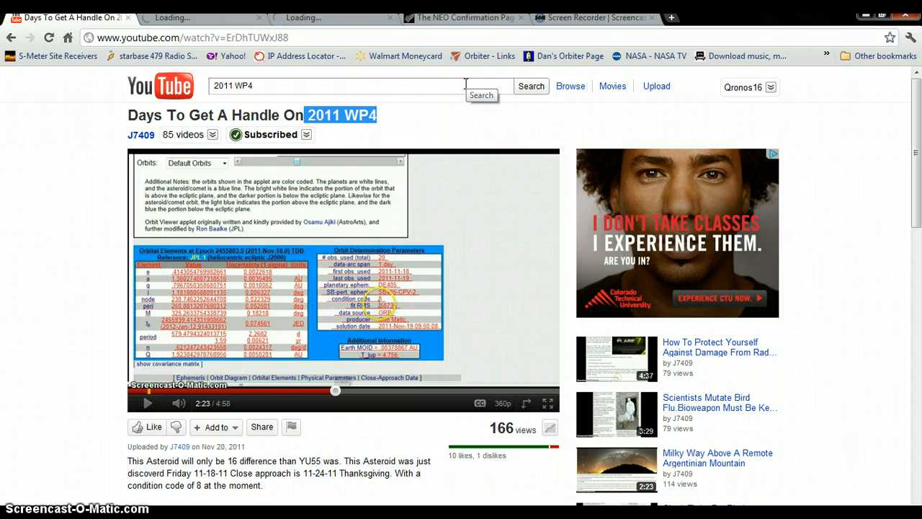
- Scroll to the description's JPL database links and check another still-loading database tab
scroll("down", 3)
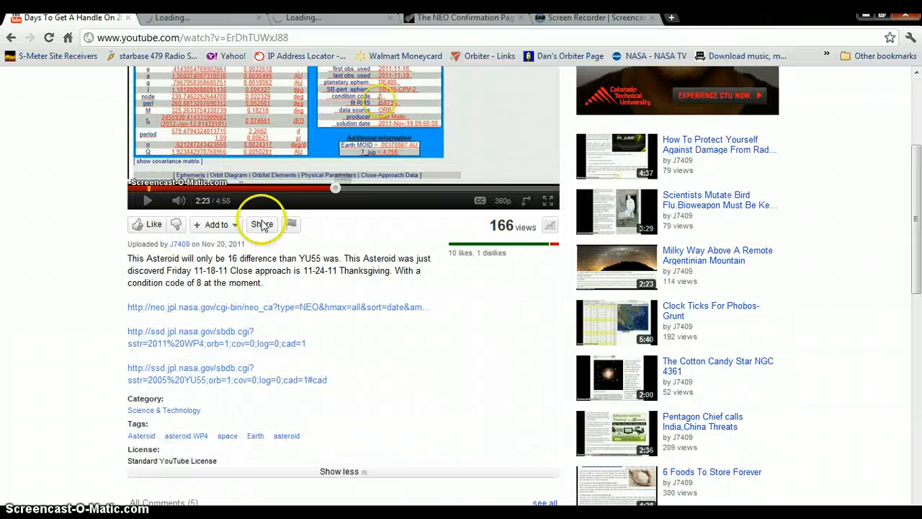
mouse_move(266, 306)
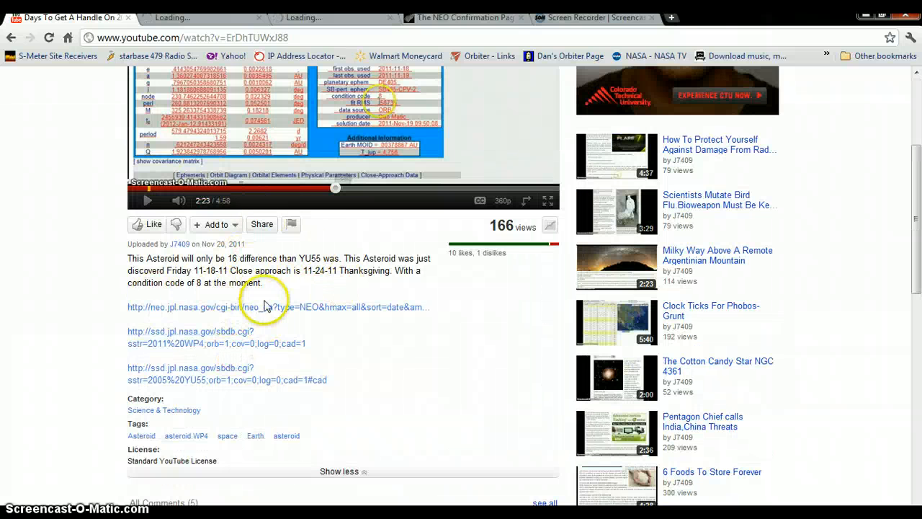
mouse_move(213, 380)
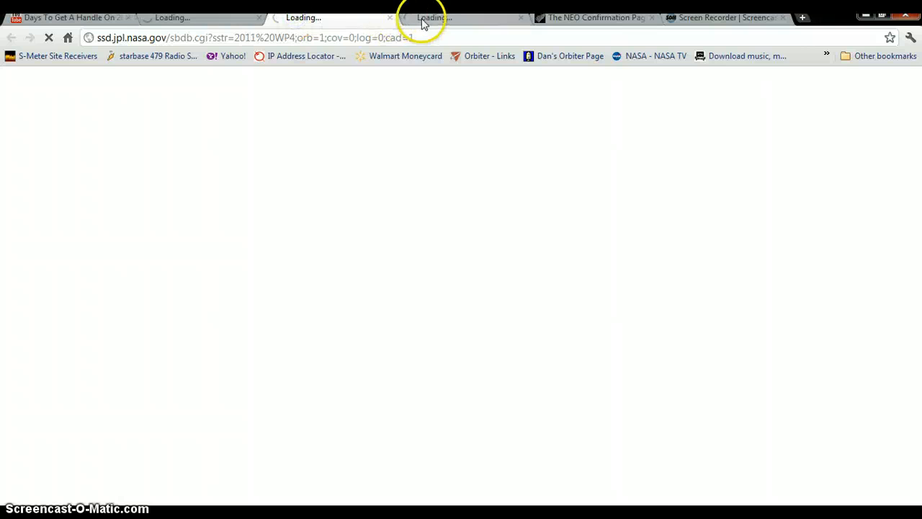
left_click(65, 17)
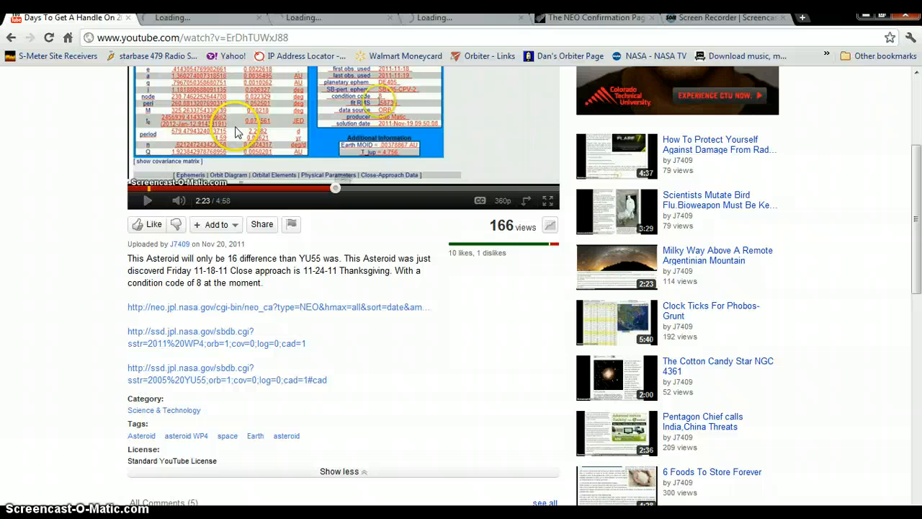
mouse_move(252, 209)
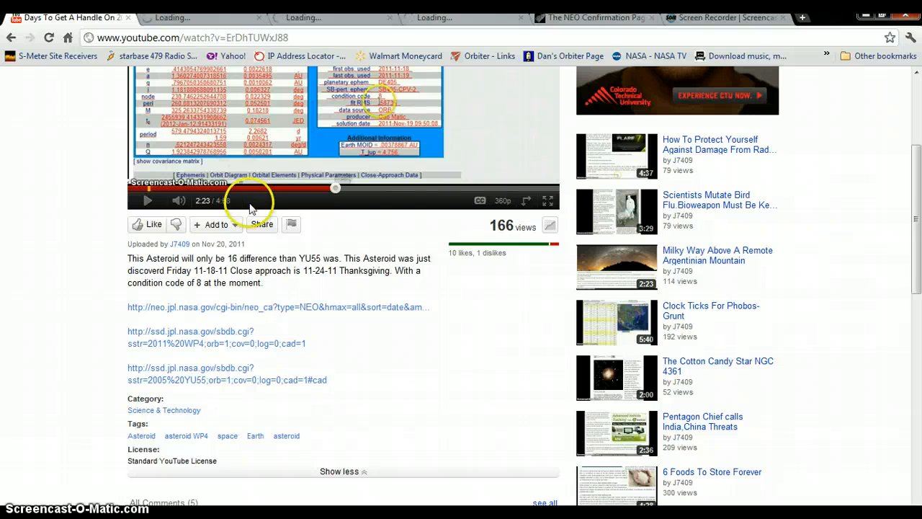
scroll("up", 3)
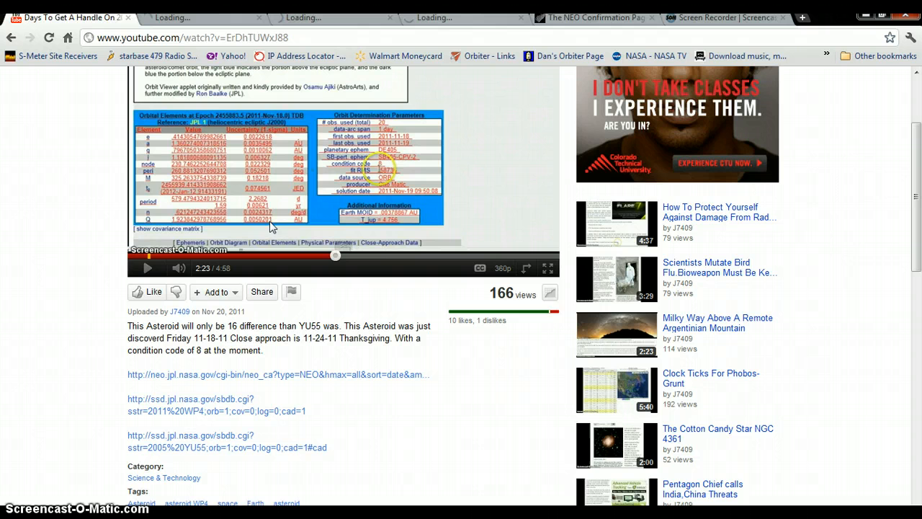
scroll("up", 3)
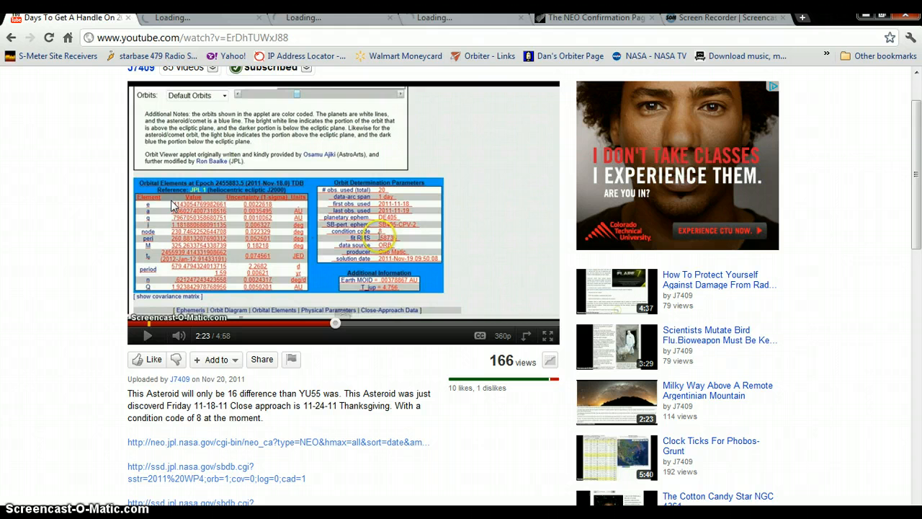
mouse_move(270, 208)
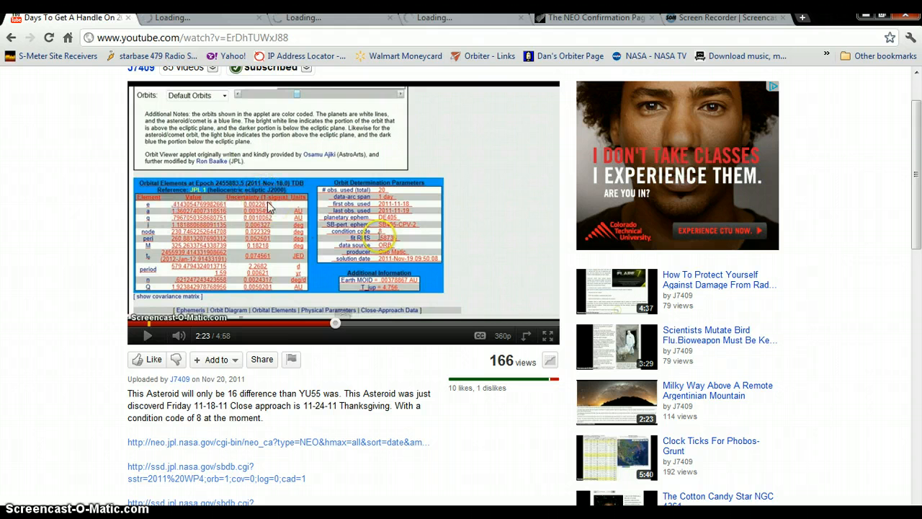